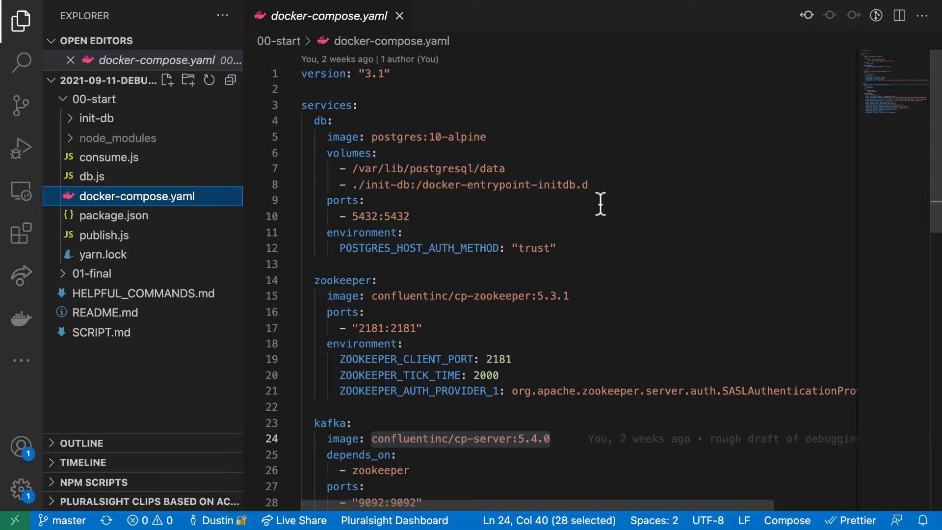
Review publish.js and its two producer.send calls for Initial content and Improved content
{"action": "scroll", "scroll_direction": "down", "scroll_amount": 3}
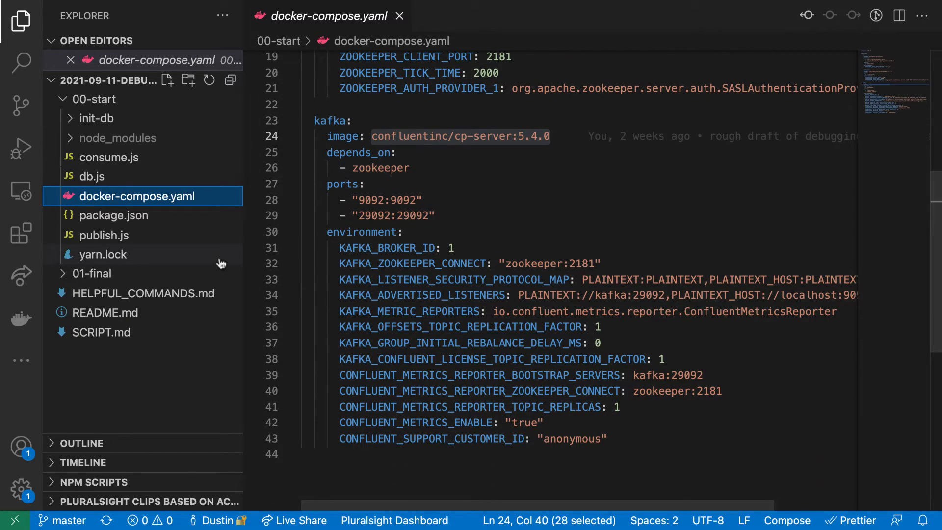
{"action": "left_click", "coordinate": [94, 118]}
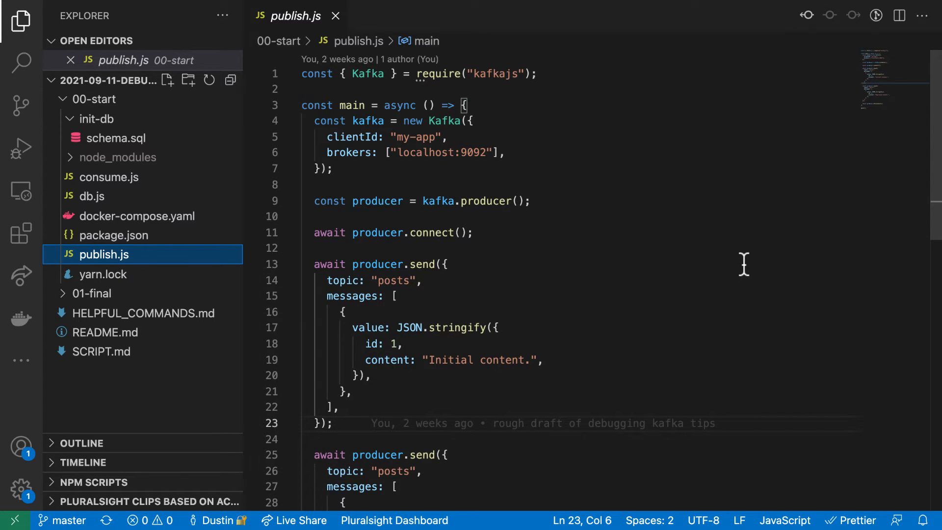
{"action": "scroll", "scroll_direction": "down", "scroll_amount": 3}
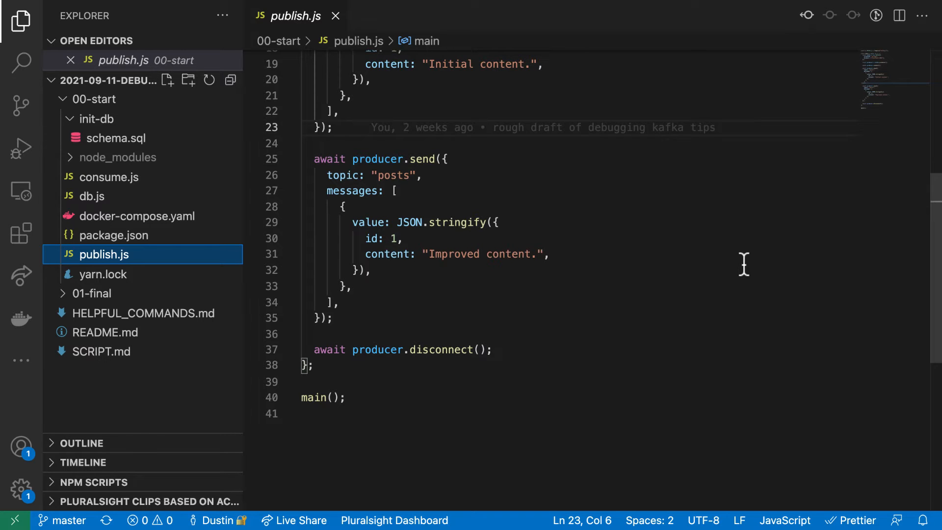
{"action": "mouse_move", "coordinate": [116, 187]}
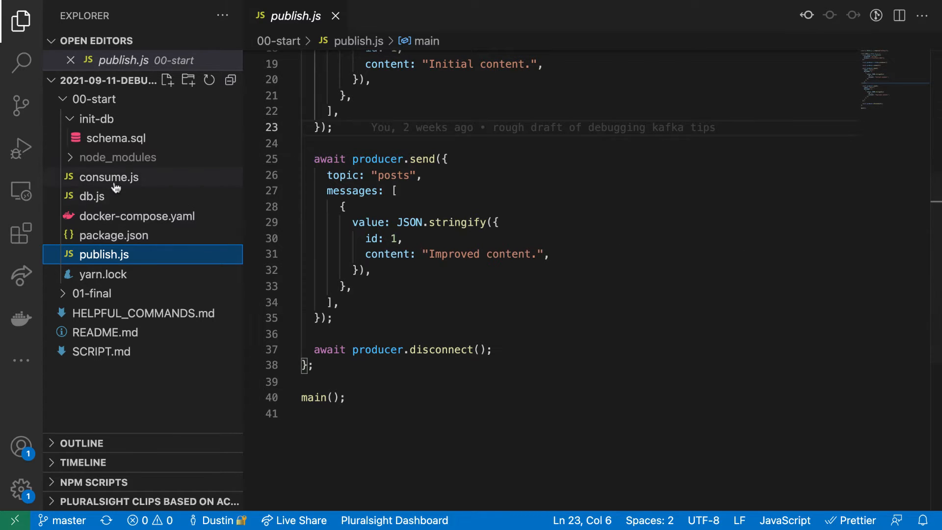
Review consume.js subscribing to posts and upserting each message
{"action": "left_click", "coordinate": [108, 177]}
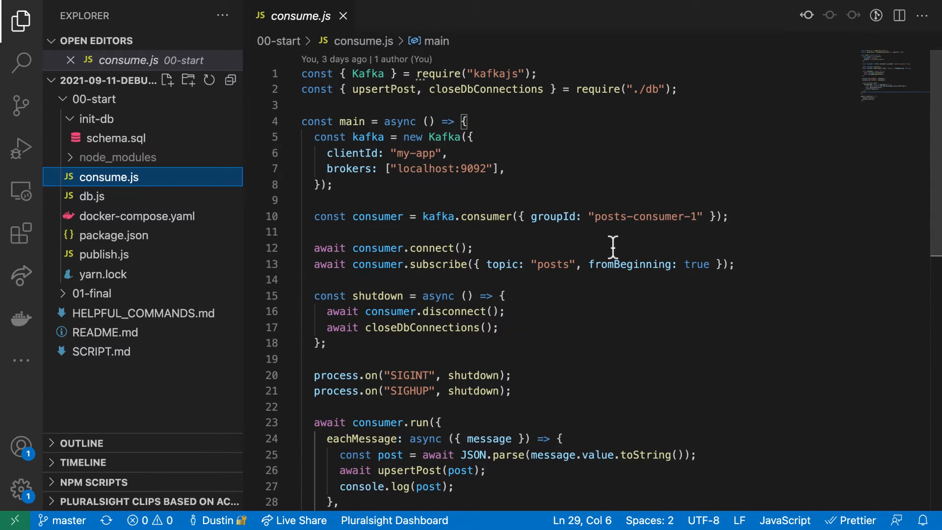
{"action": "mouse_move", "coordinate": [846, 323]}
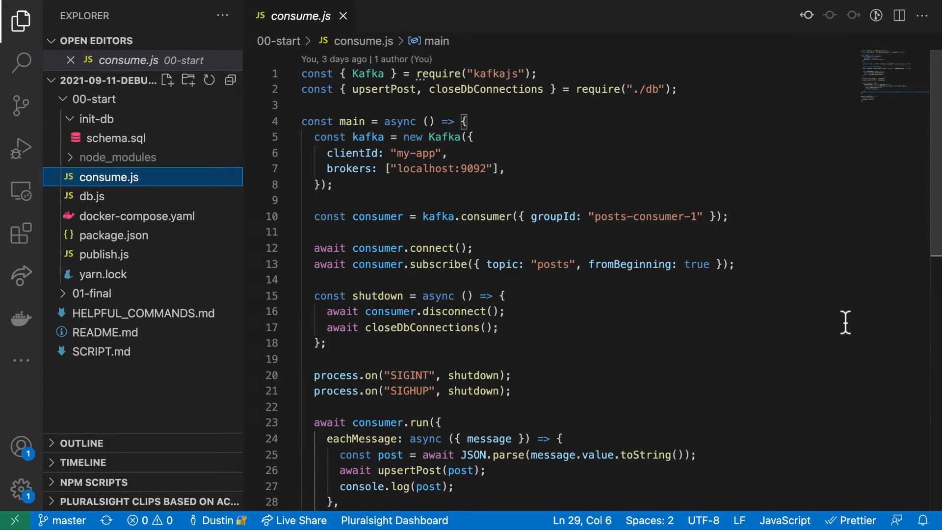
{"action": "scroll", "scroll_direction": "down", "scroll_amount": 3}
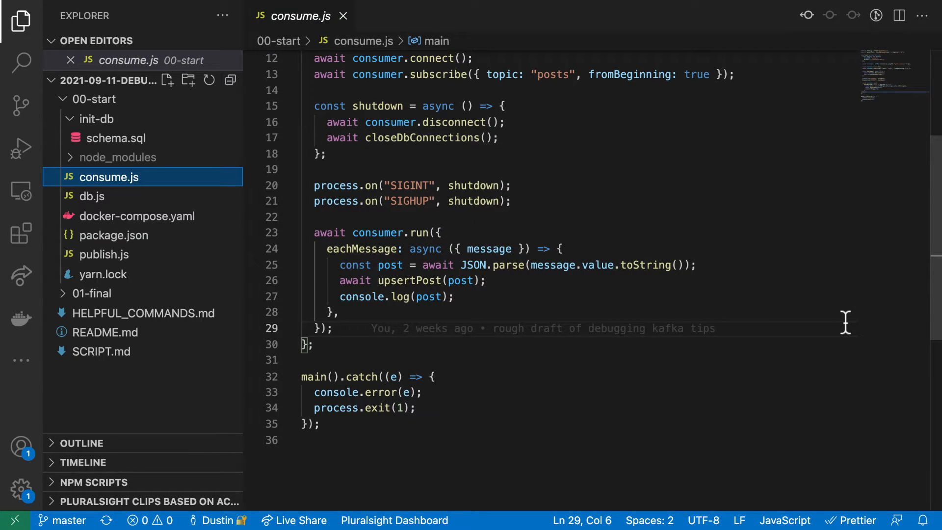
{"action": "mouse_move", "coordinate": [116, 206]}
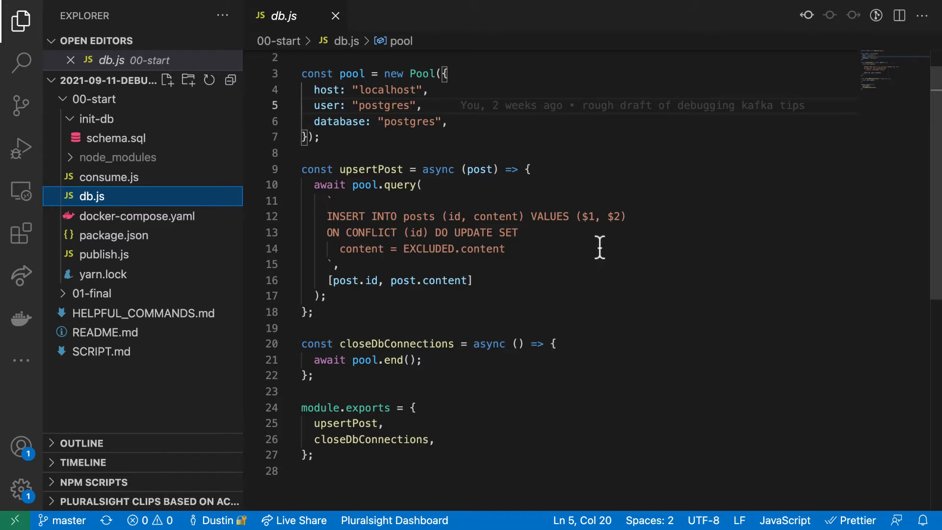
{"action": "mouse_move", "coordinate": [752, 281]}
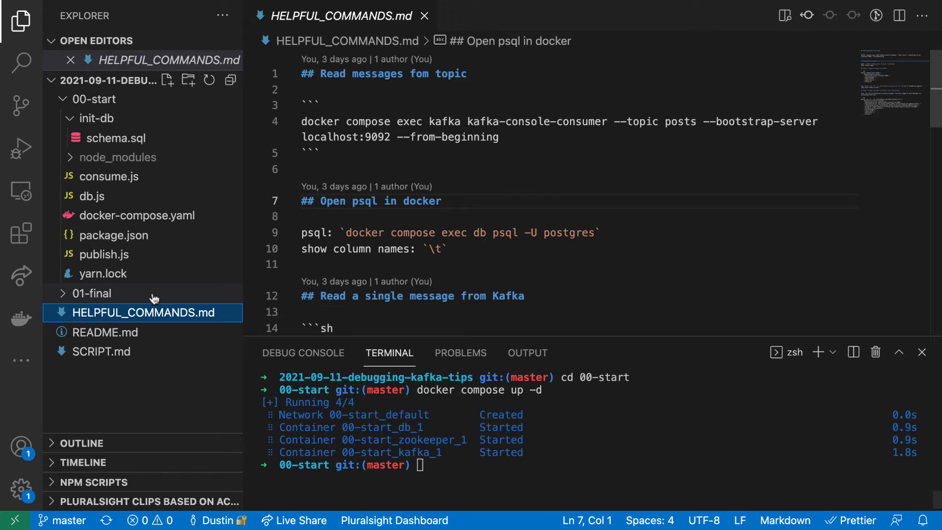
In psql list the tables, describe the posts table, then quit with \q
{"action": "left_click", "coordinate": [363, 233]}
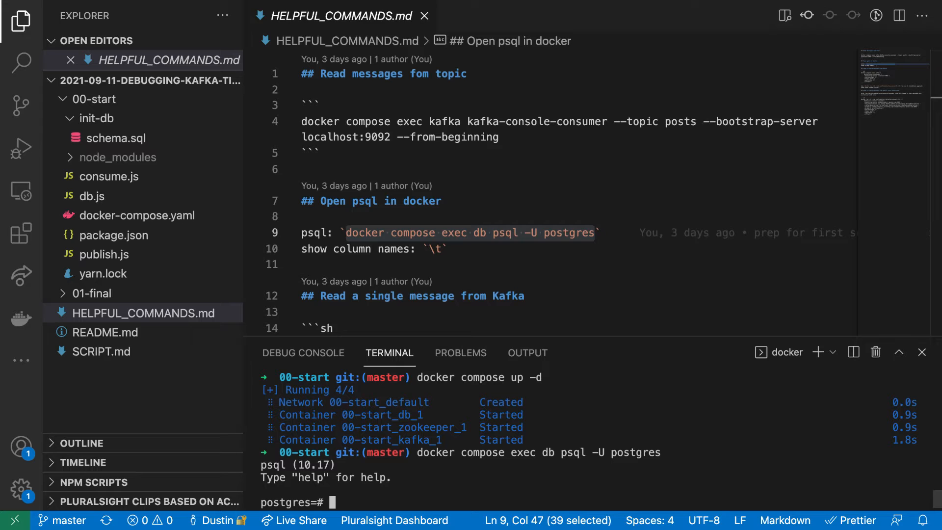
{"action": "type", "text": "\\dt"}
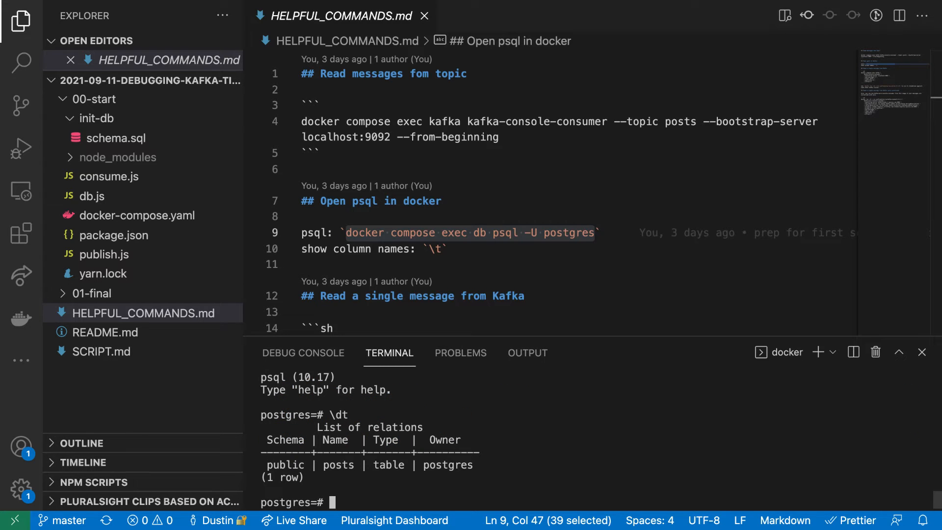
{"action": "type", "text": "\\d+ posts"}
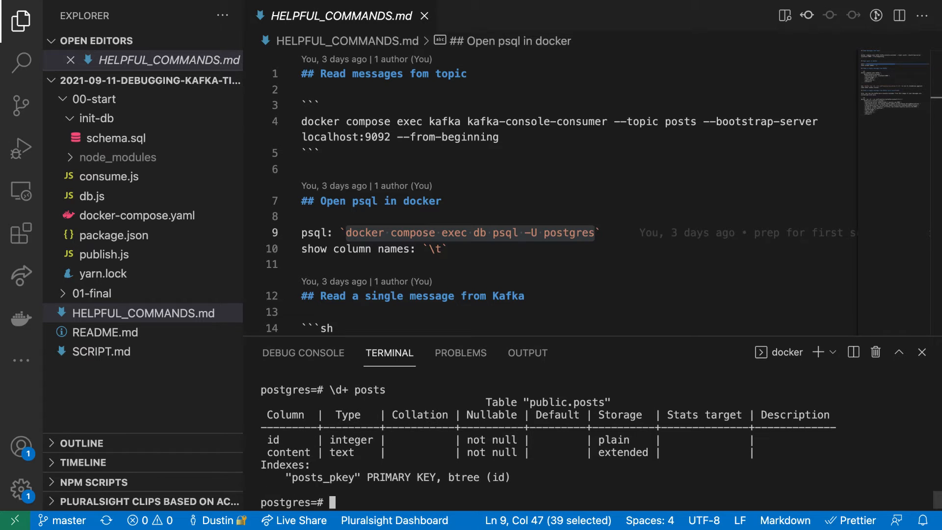
{"action": "type", "text": "\\"}
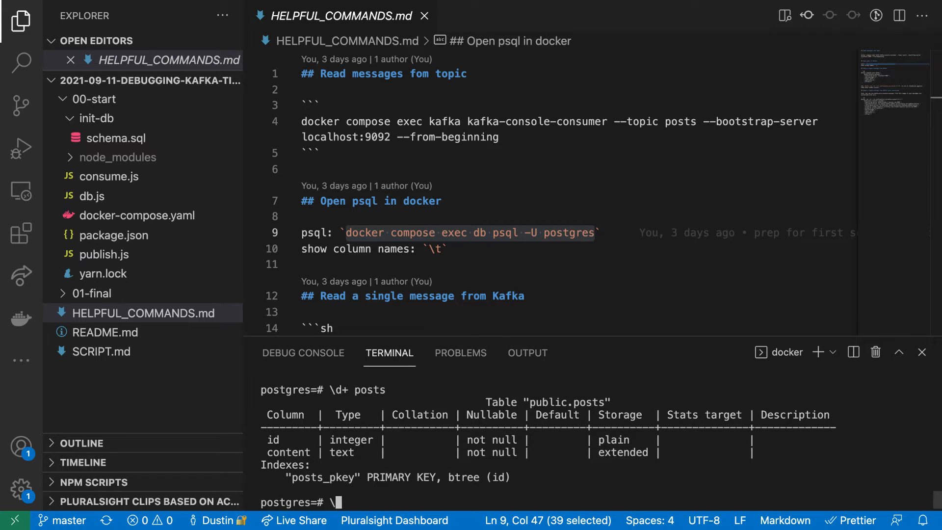
{"action": "type", "text": "\\q"}
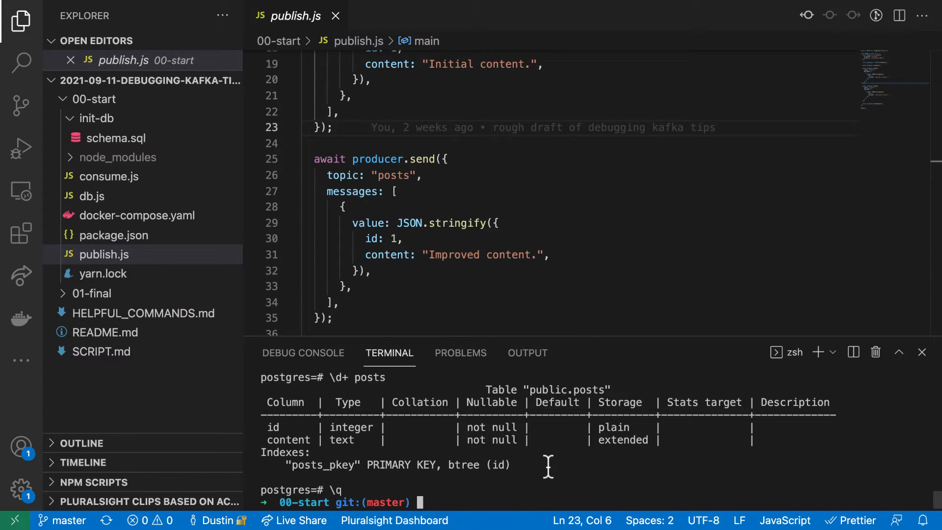
Run node publish.js, which fails with a kafkajs no-leader error
{"action": "type", "text": "node p"}
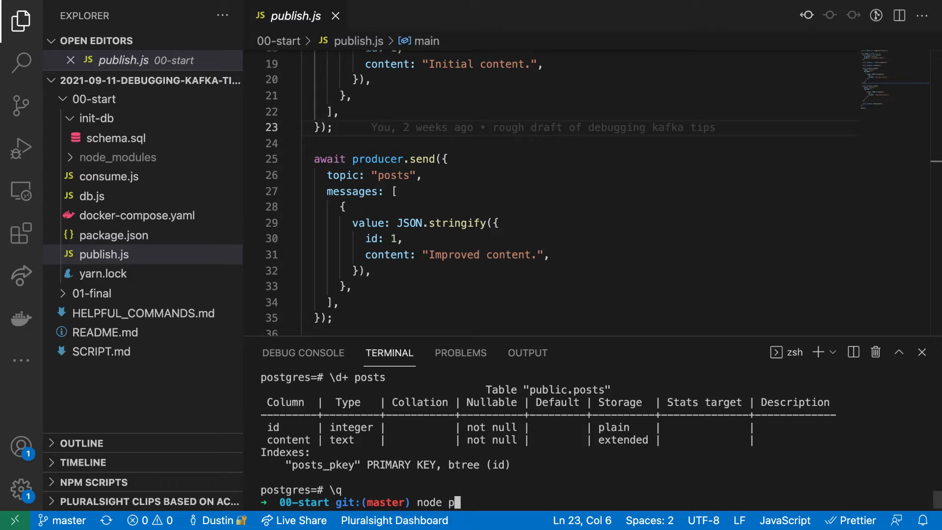
{"action": "key", "text": "Enter"}
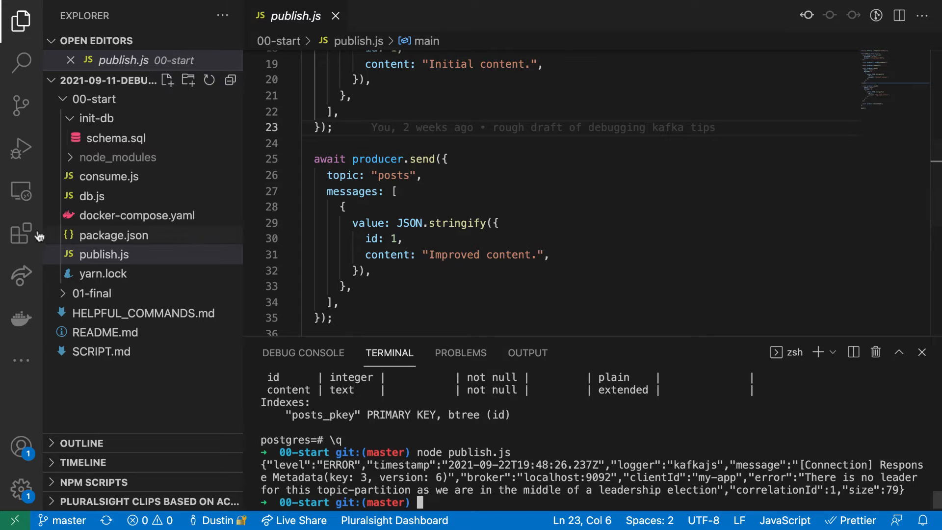
Read the posts topic with kafka-console-consumer, then run node consume.js and stop it
{"action": "left_click", "coordinate": [143, 313]}
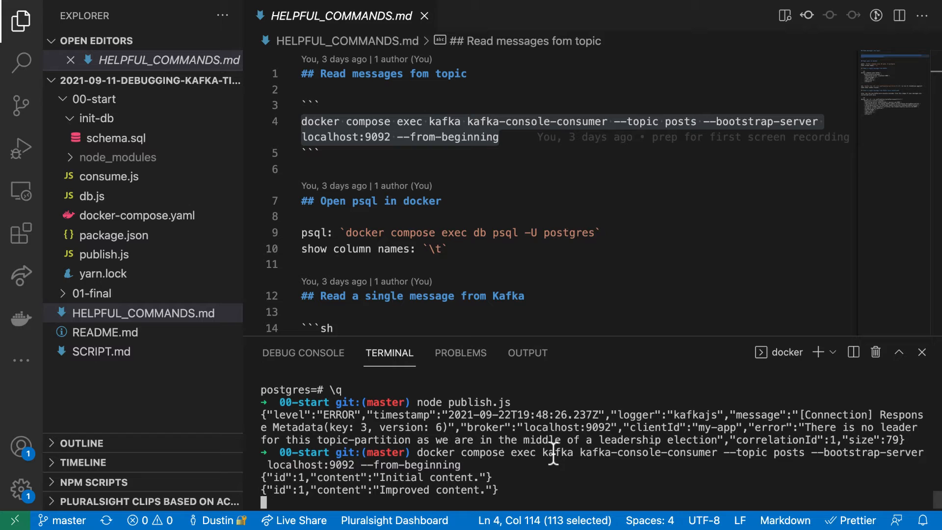
{"action": "key", "text": "Ctrl+c"}
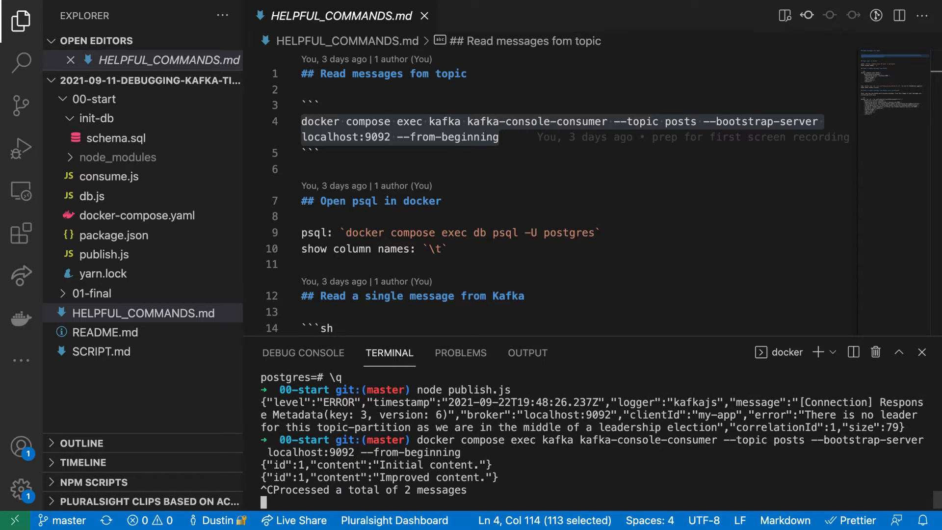
{"action": "type", "text": "node consume.js"}
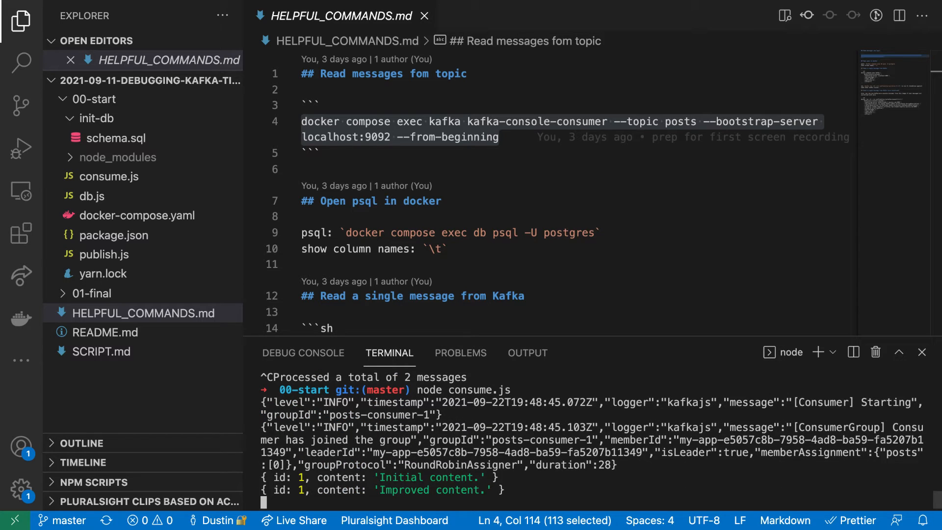
{"action": "key", "text": "ctrl+c"}
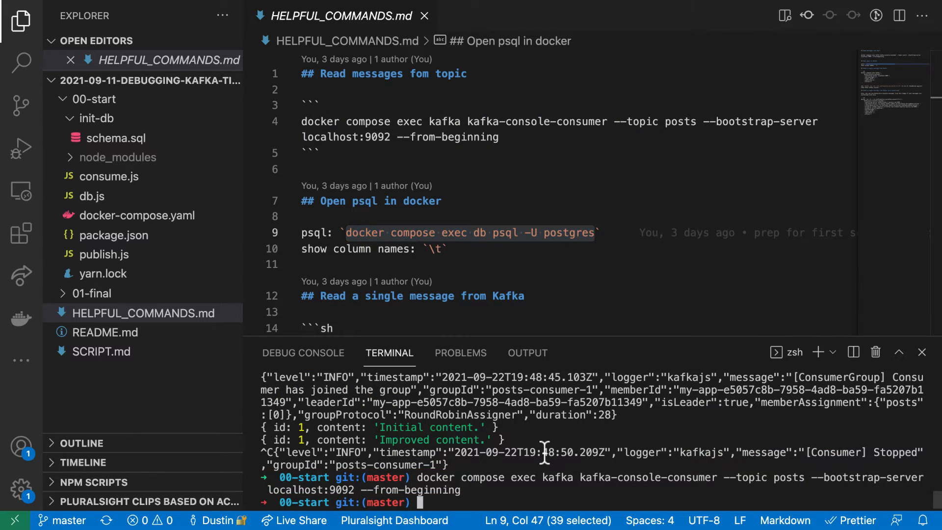
Start psql in the db container and query select * from posts;
{"action": "type", "text": "docker compose exec db psql -U postgres"}
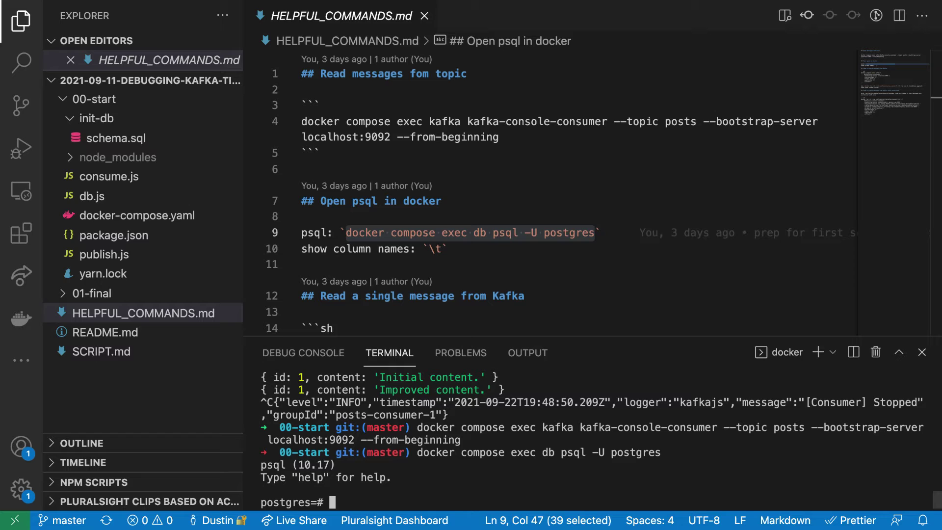
{"action": "type", "text": "select *"}
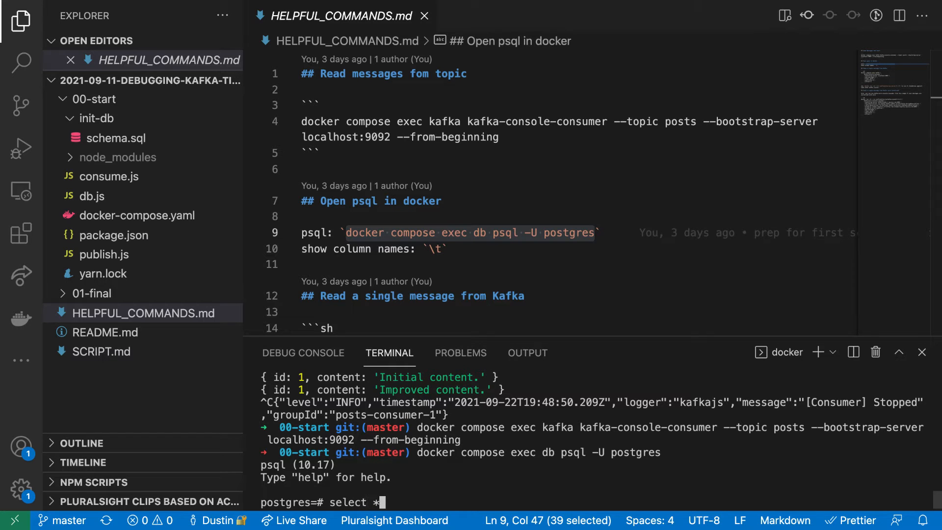
{"action": "type", "text": "from posts;"}
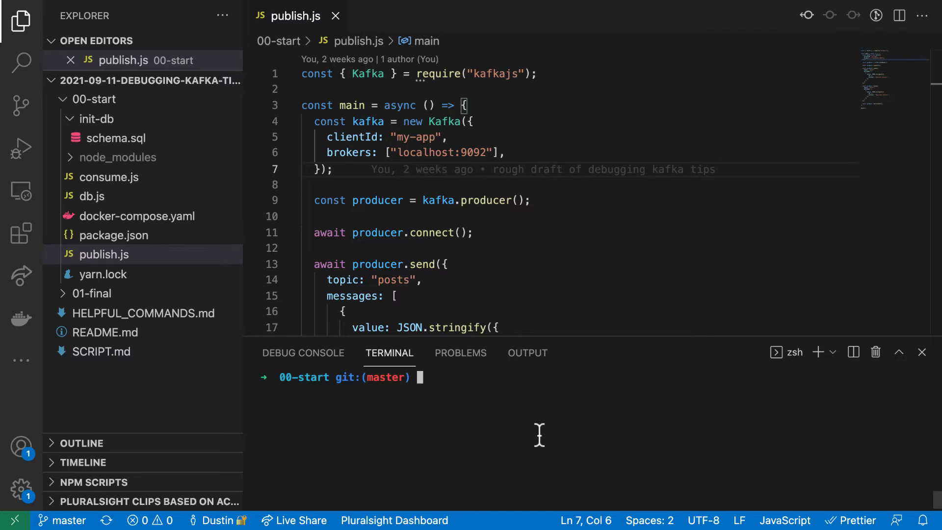
Bring the containers up and run node publish.js and node consume.js again
{"action": "type", "text": "docker compose up -d"}
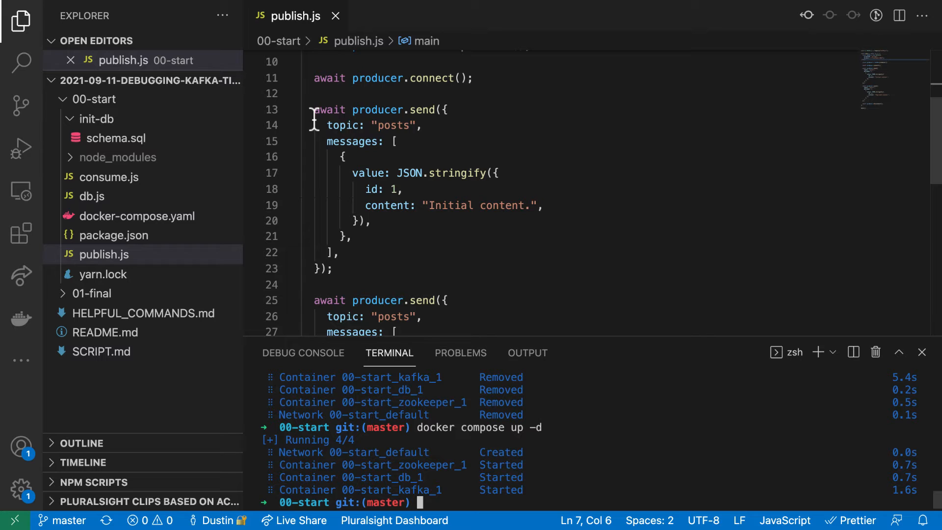
{"action": "left_click_drag", "start_coordinate": [314, 109], "coordinate": [336, 269]}
{"action": "type", "text": "nod"}
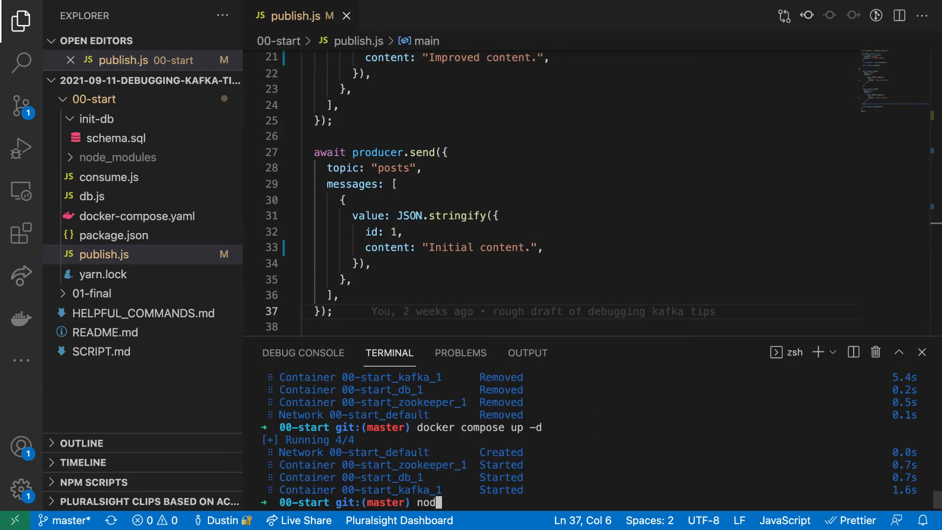
{"action": "type", "text": "e publish.js"}
{"action": "type", "text": "node"}
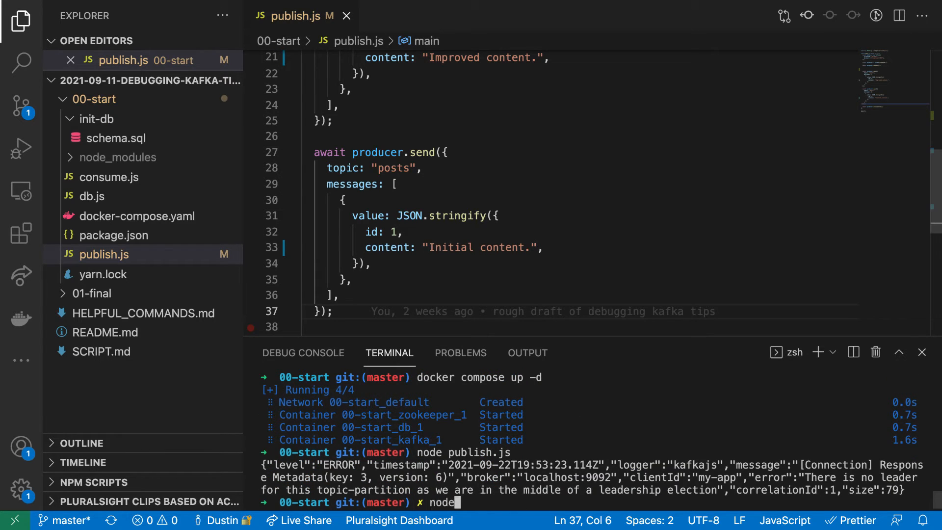
{"action": "type", "text": "consume.js"}
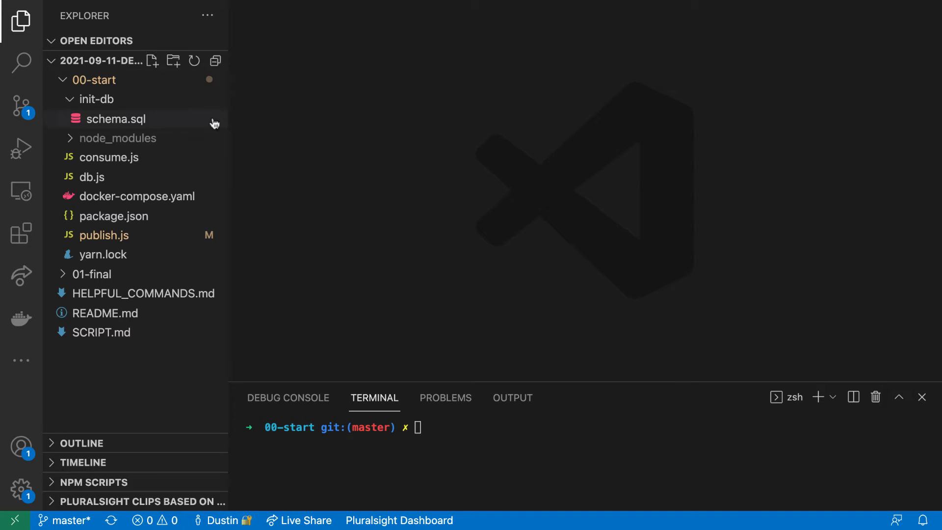
Review schema.sql's message_addresses TEXT[] column and recreate the containers with docker compose down/up
{"action": "double_click", "coordinate": [114, 119]}
{"action": "type", "text": "docker"}
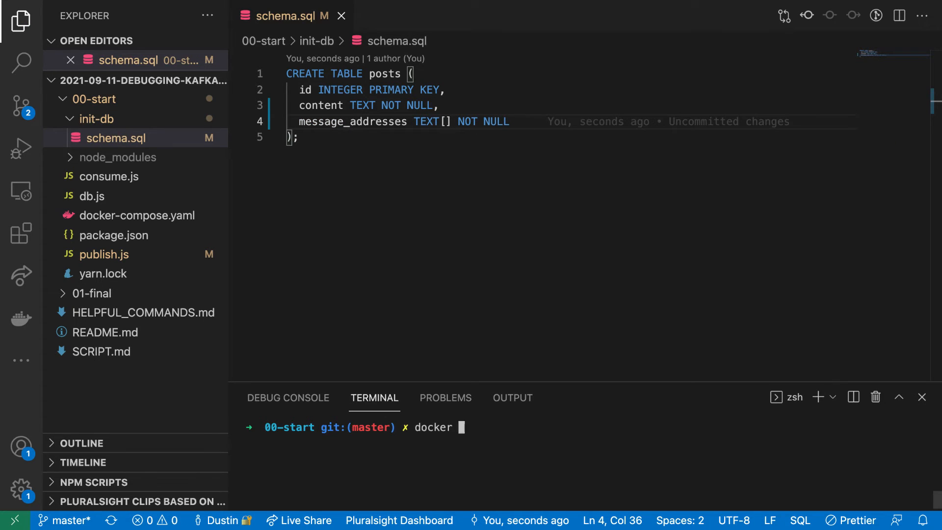
{"action": "type", "text": "compose down; docker compose u"}
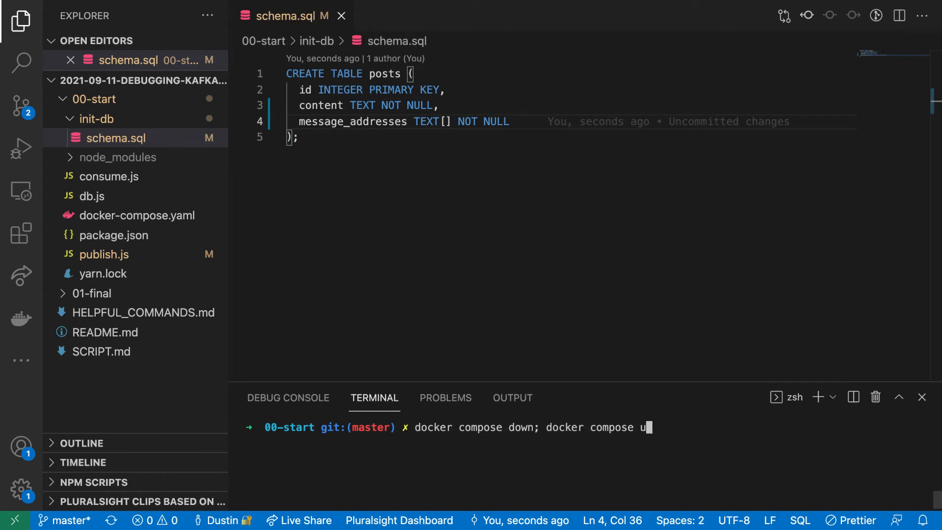
{"action": "key", "text": "Enter"}
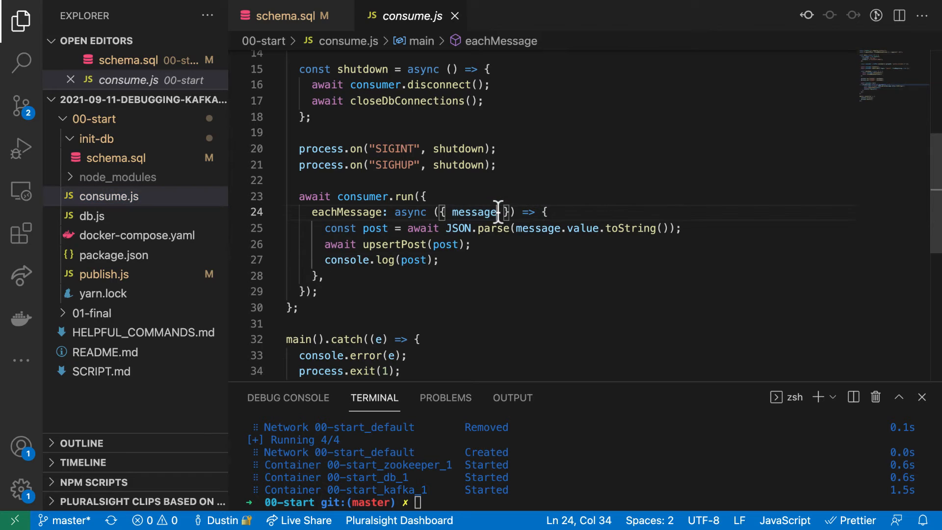
Destructure partition and pass messageAddresses [`${partition}:${message.offset}`] into upsertPost
{"action": "type", "text": ", partition"}
{"action": "type", "text": "messageAddresses:"}
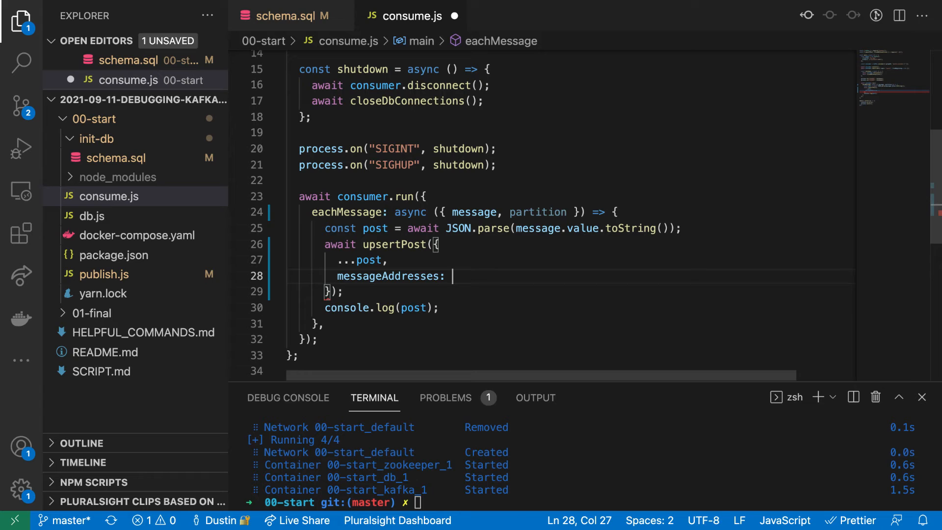
{"action": "type", "text": "[]"}
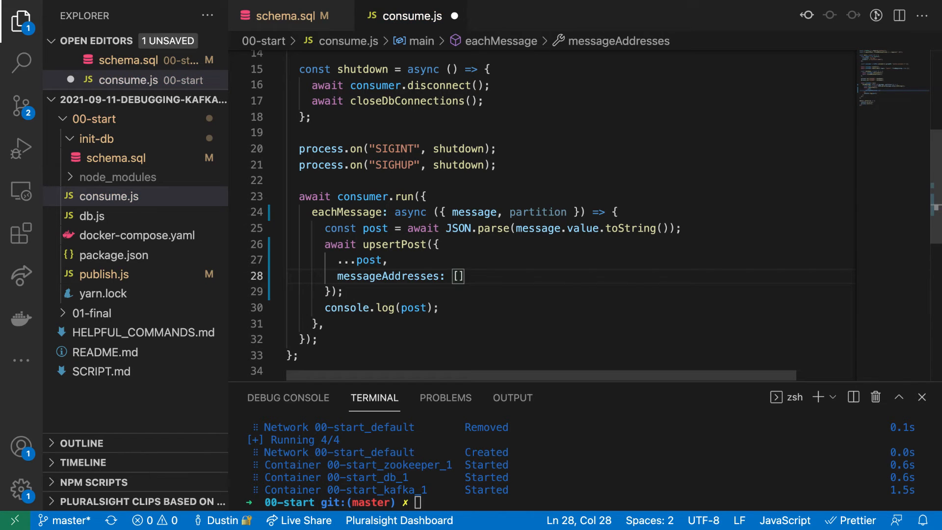
{"action": "type", "text": "`${partition}`"}
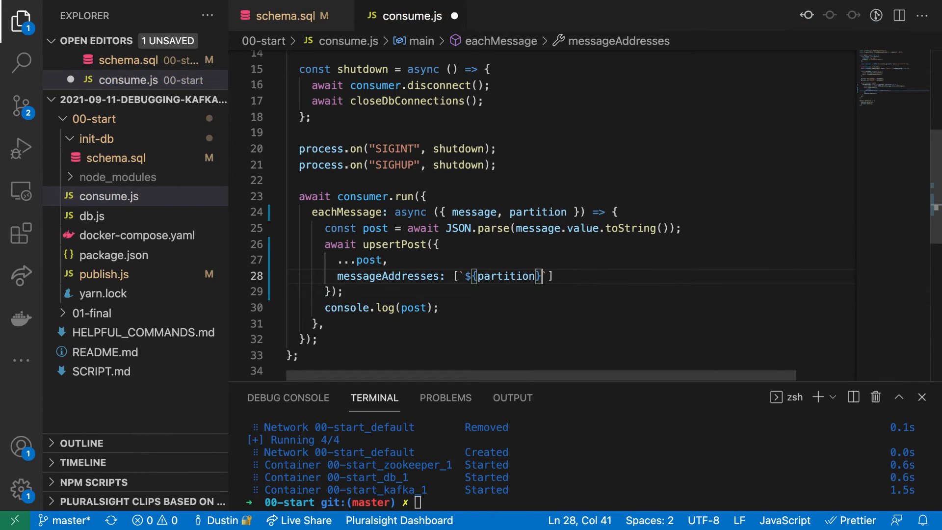
{"action": "type", "text": ":${message.offset}"}
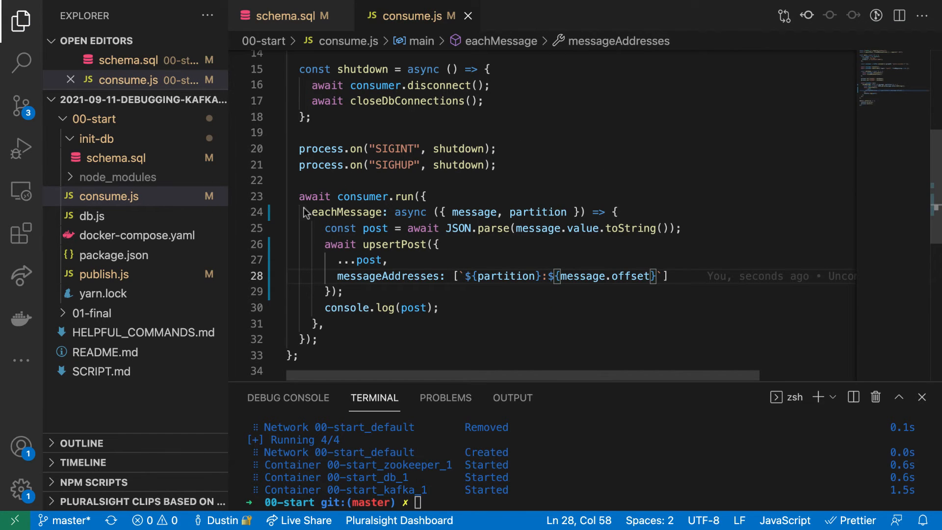
{"action": "mouse_move", "coordinate": [96, 217]}
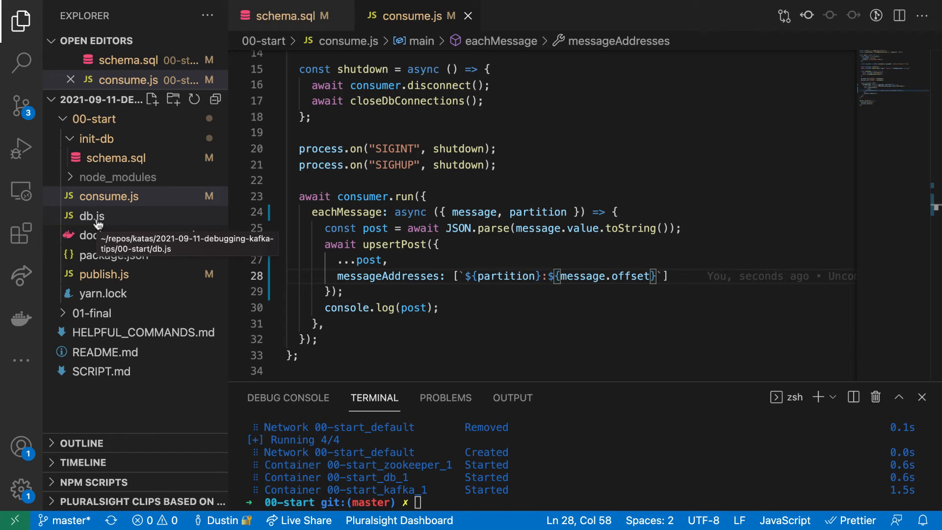
In db.js insert message_addresses and append posts.message_addresses || EXCLUDED.message_addresses on conflict
{"action": "left_click", "coordinate": [92, 216]}
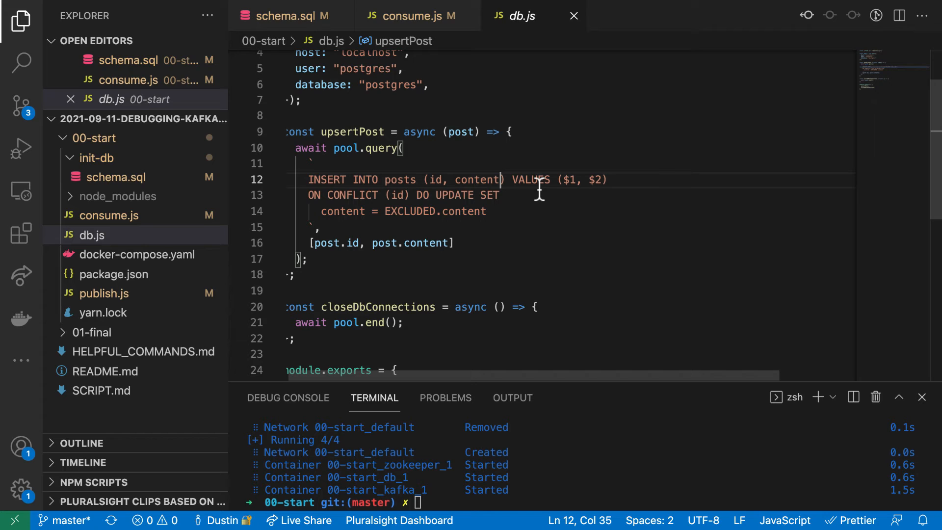
{"action": "type", "text": ", message_addresses"}
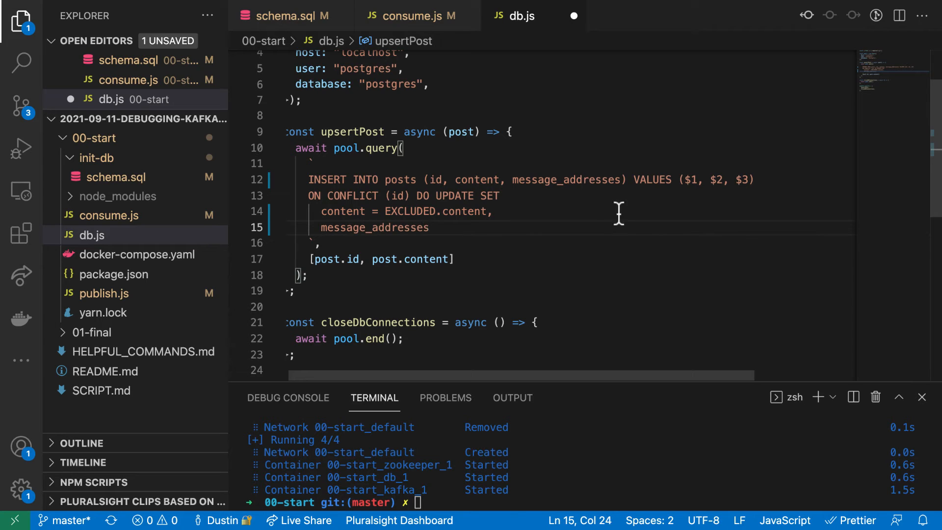
{"action": "type", "text": "= pos"}
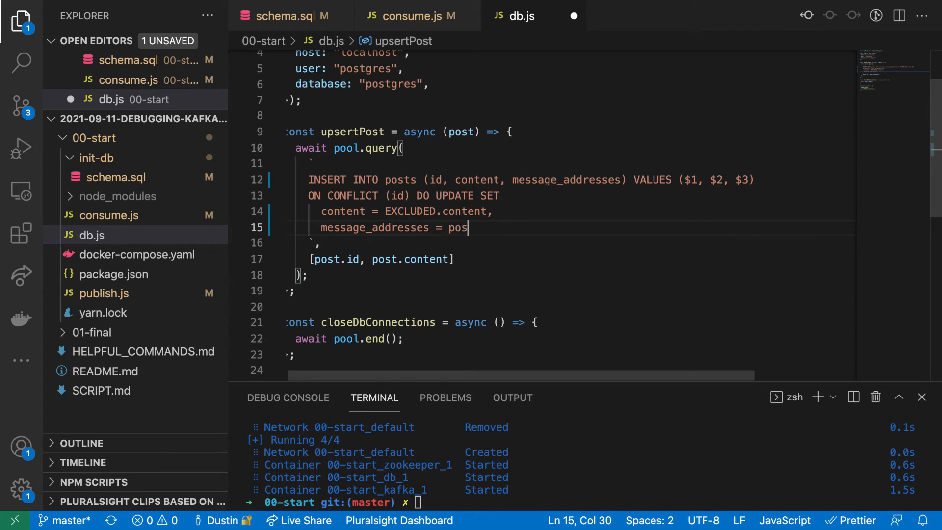
{"action": "type", "text": "ts.message_addresses || EXCLUDED"}
{"action": "left_click", "coordinate": [581, 260]}
{"action": "type", "text": ", "}
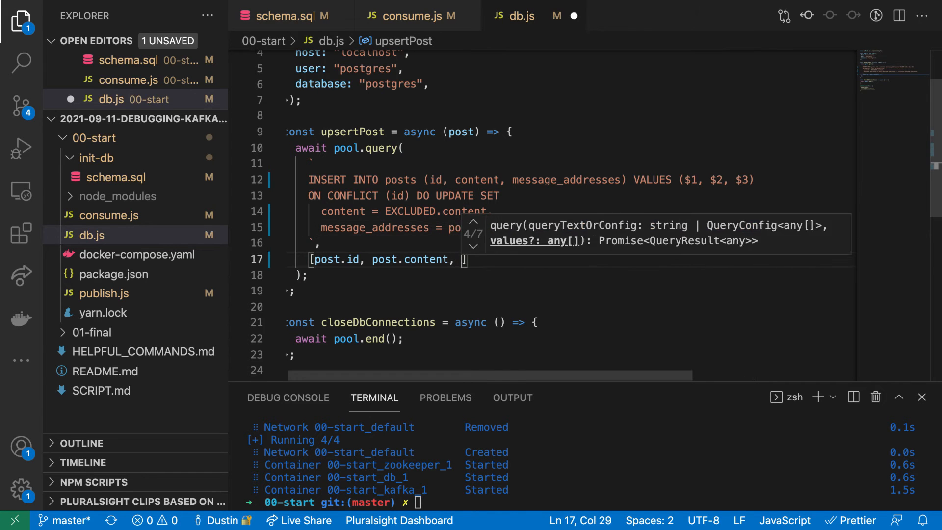
{"action": "type", "text": "post.messageAddresses"}
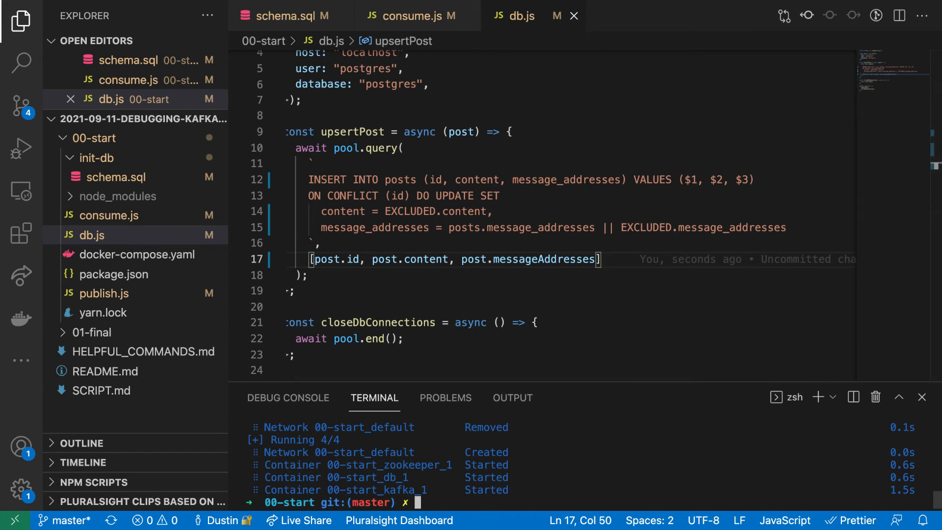
Rerun node publish.js and bring up the HELPFUL_COMMANDS.md notes
{"action": "type", "text": "node publish.js"}
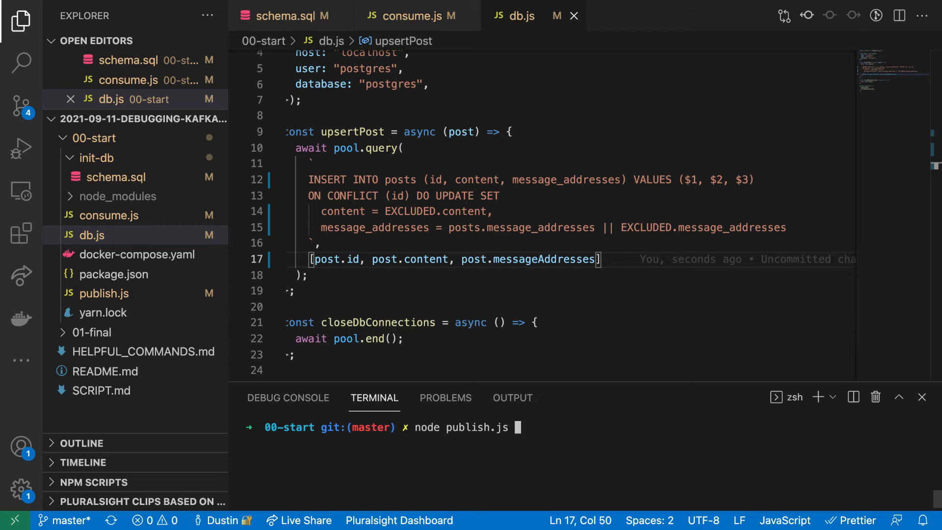
{"action": "key", "text": "Enter"}
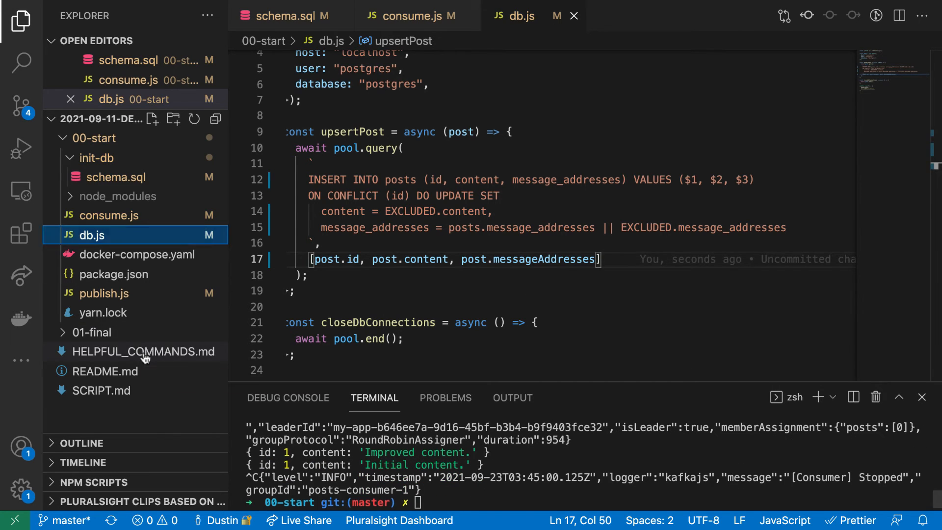
{"action": "left_click", "coordinate": [143, 351]}
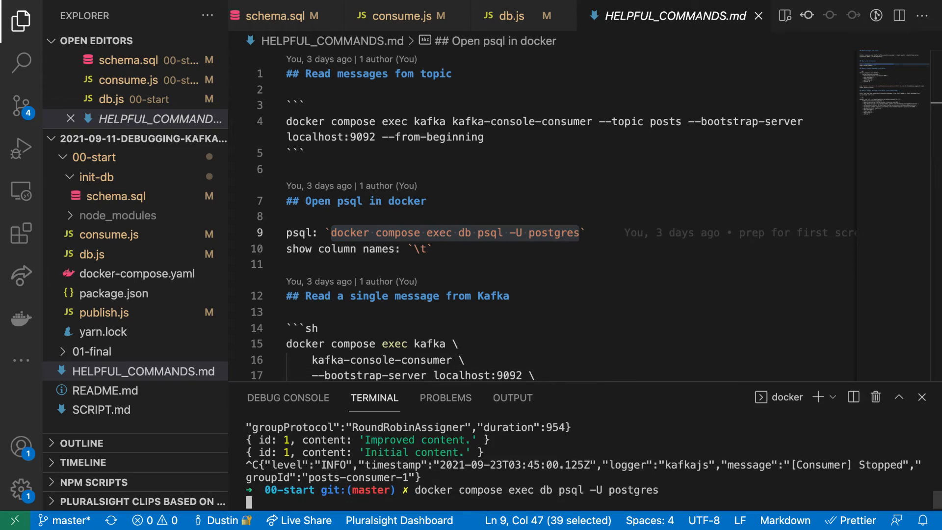
Query select * from posts; to see post 1 with addresses {0:0,0:1}
{"action": "type", "text": "select * from posts;"}
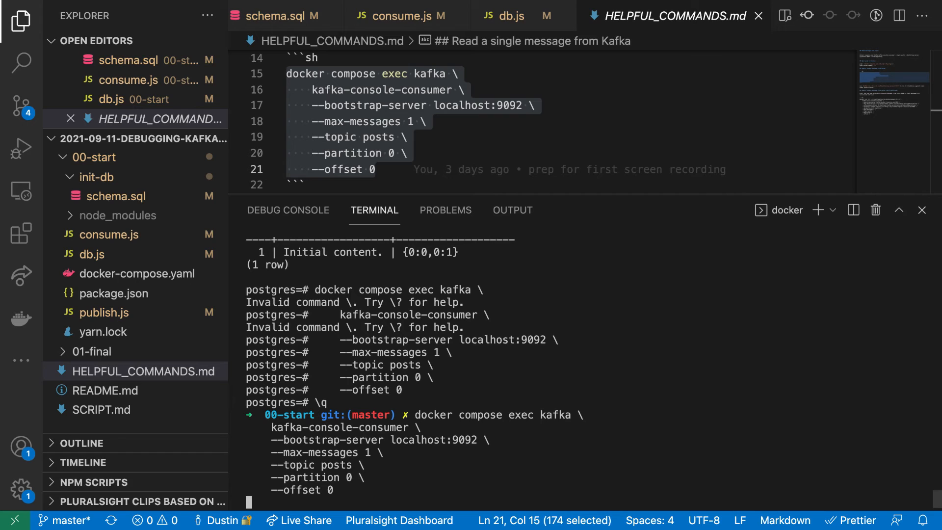
Read back the Kafka messages at offset 0 and then offset 1 with the console consumer
{"action": "key", "text": "Enter"}
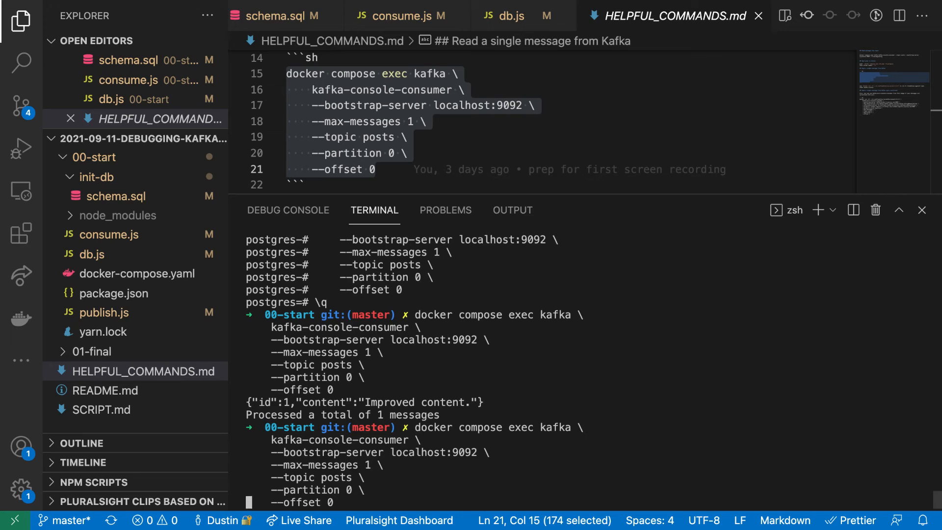
{"action": "type", "text": "1"}
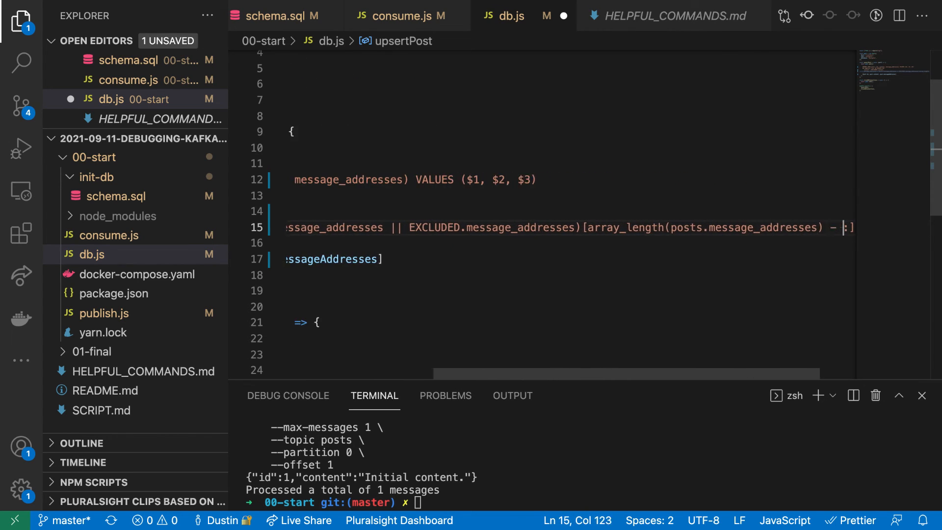
Slice message_addresses from array_length minus 9 in db.js and return to HELPFUL_COMMANDS.md
{"action": "type", "text": "9"}
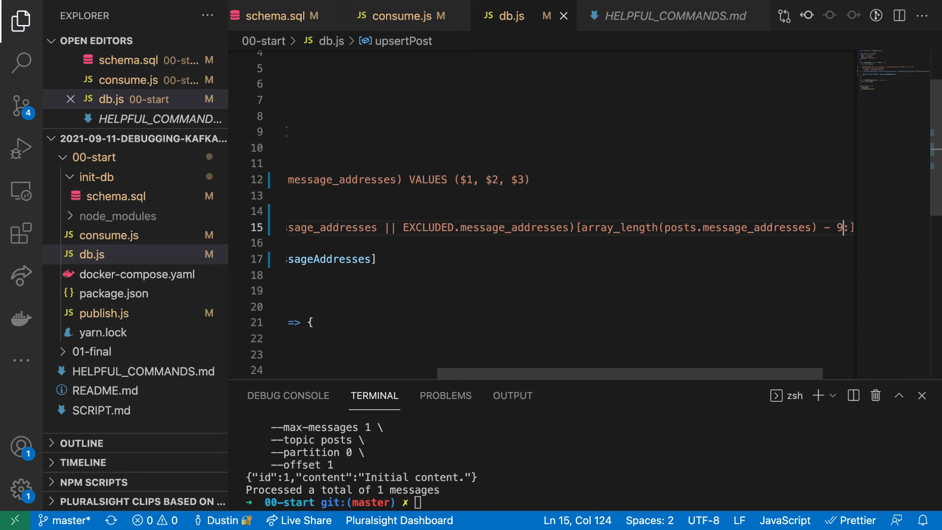
{"action": "left_click", "coordinate": [673, 16]}
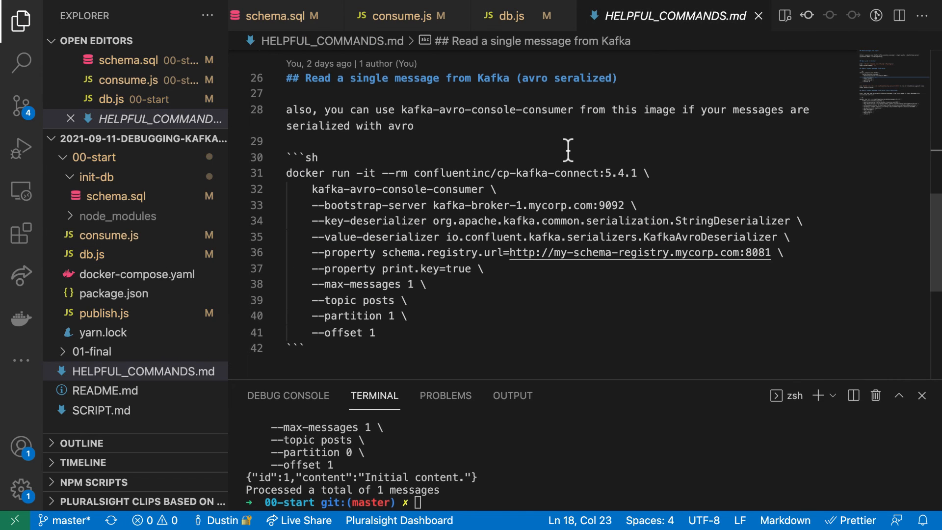